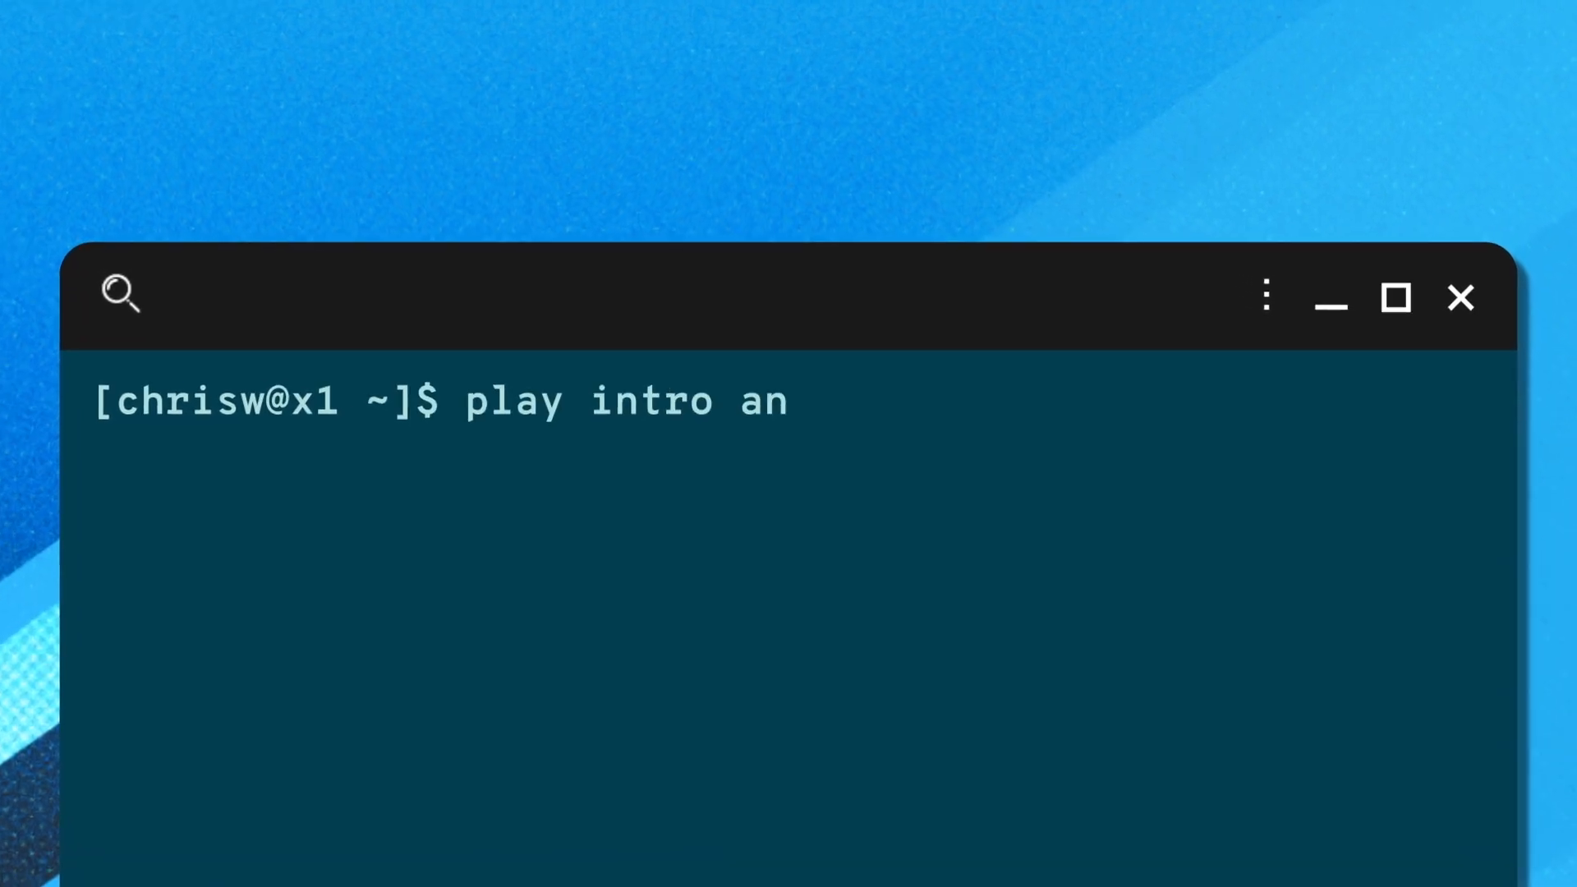
Run the 'play intro' command to start the red-icon wireframe tunnel animation
key(Return)
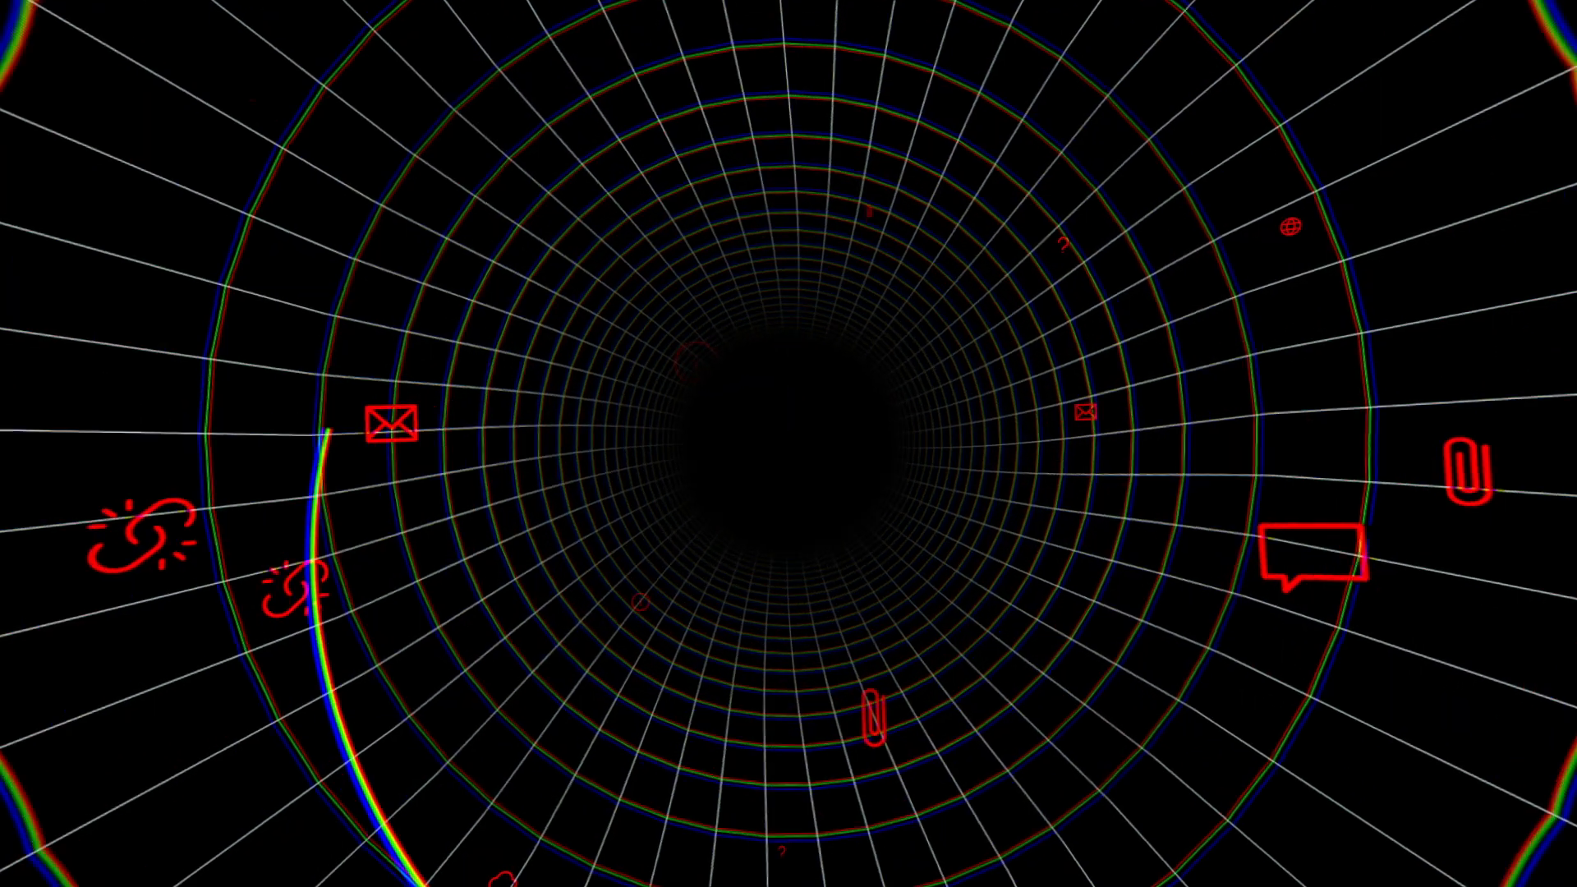